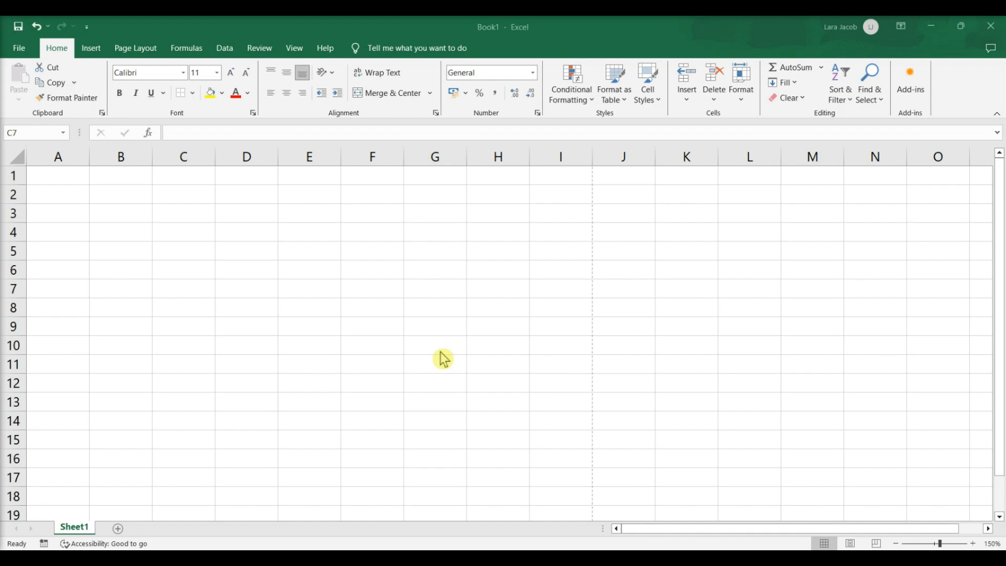
mouse_move(296, 61)
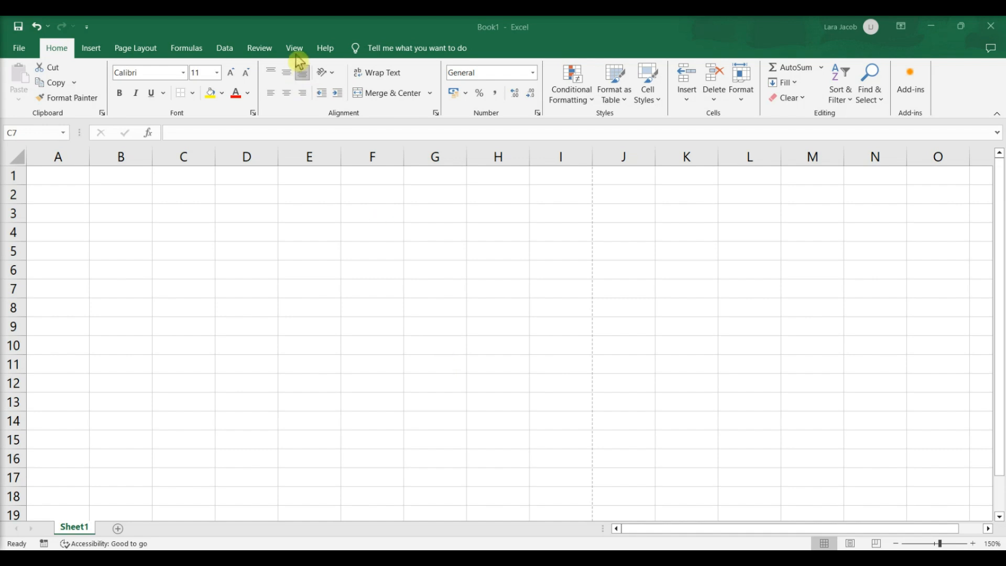
- Hide the worksheet gridlines from the View tab, then show them again
left_click(294, 48)
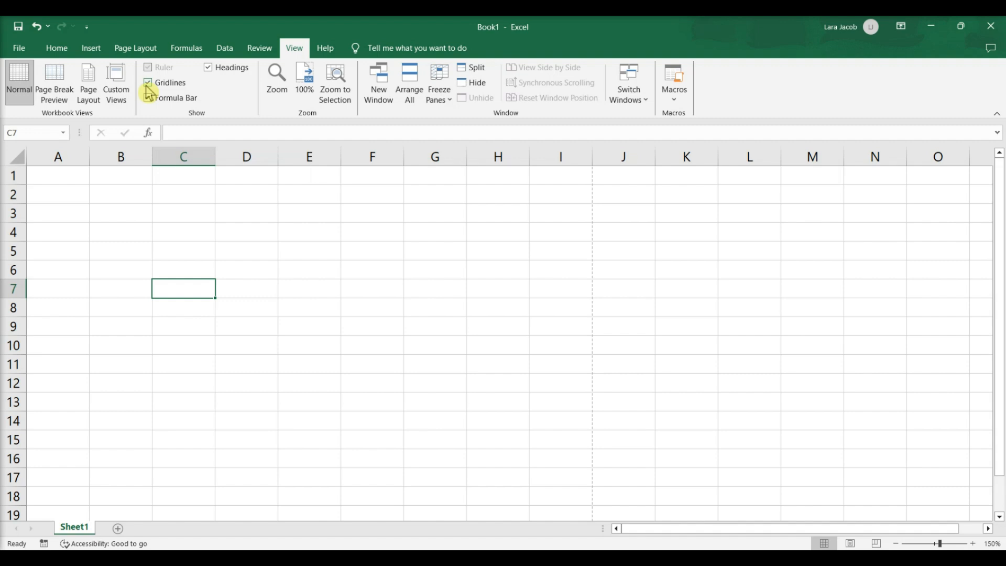
left_click(148, 82)
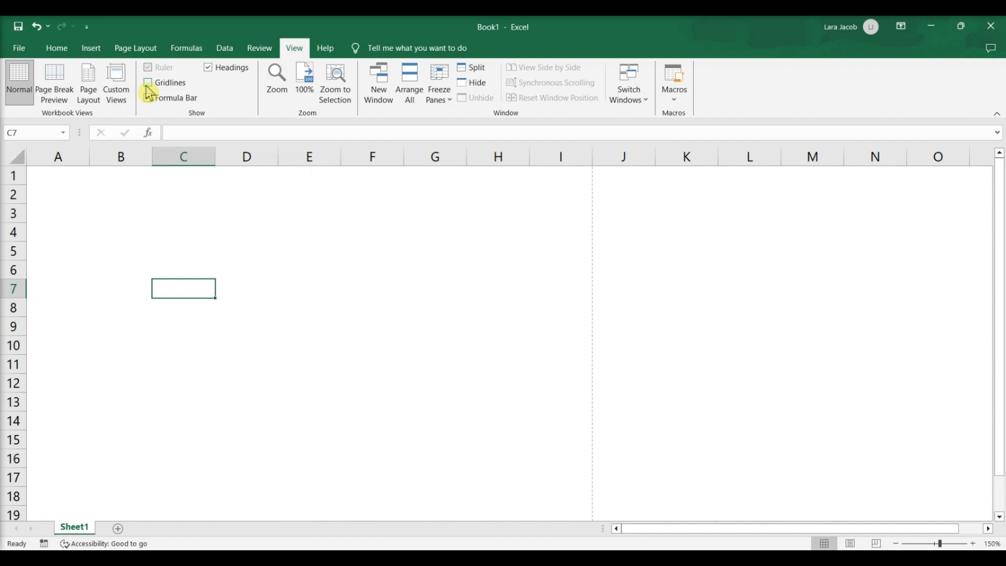
left_click(148, 82)
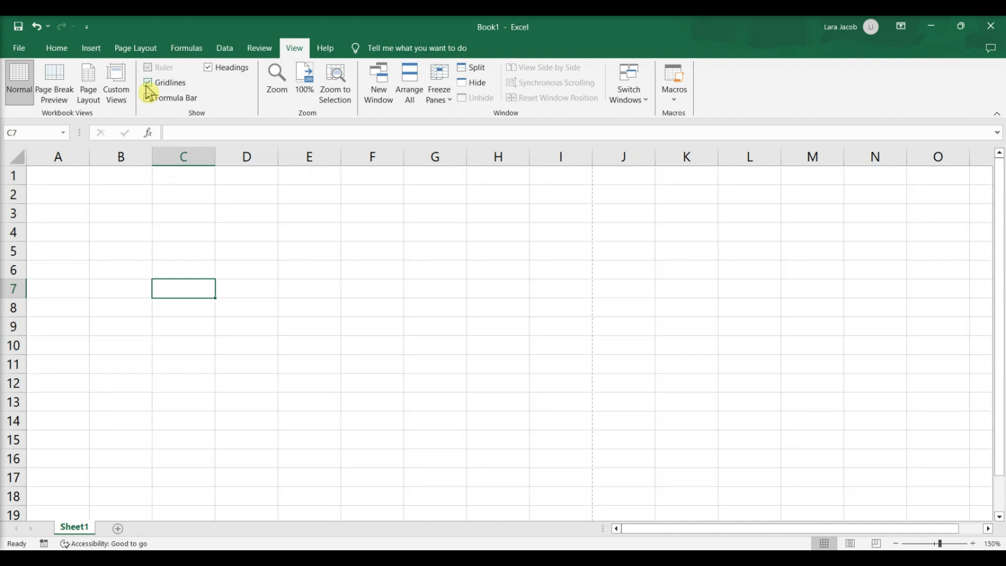
- On Page Layout, set gridlines to print with the sheet
left_click(135, 48)
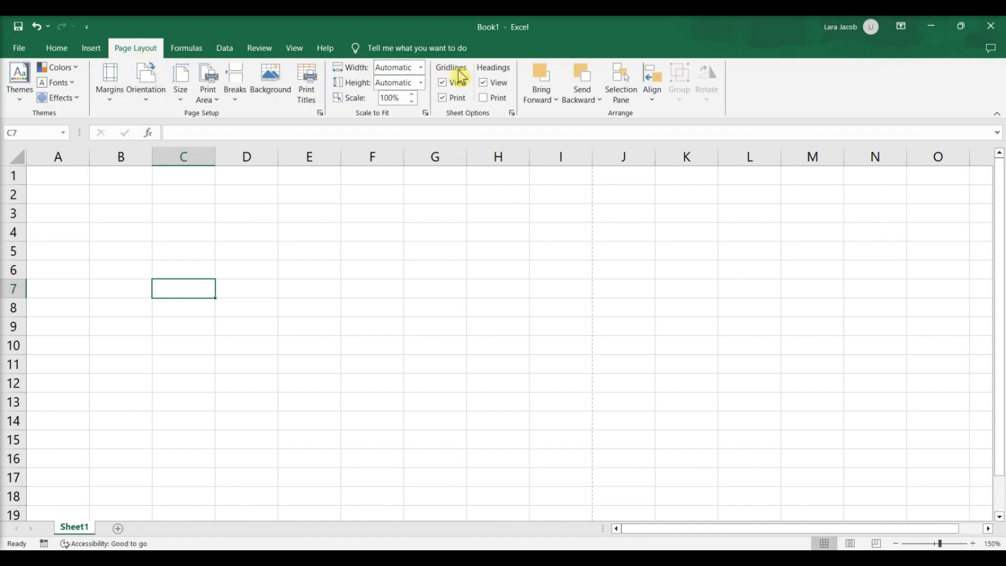
left_click(442, 98)
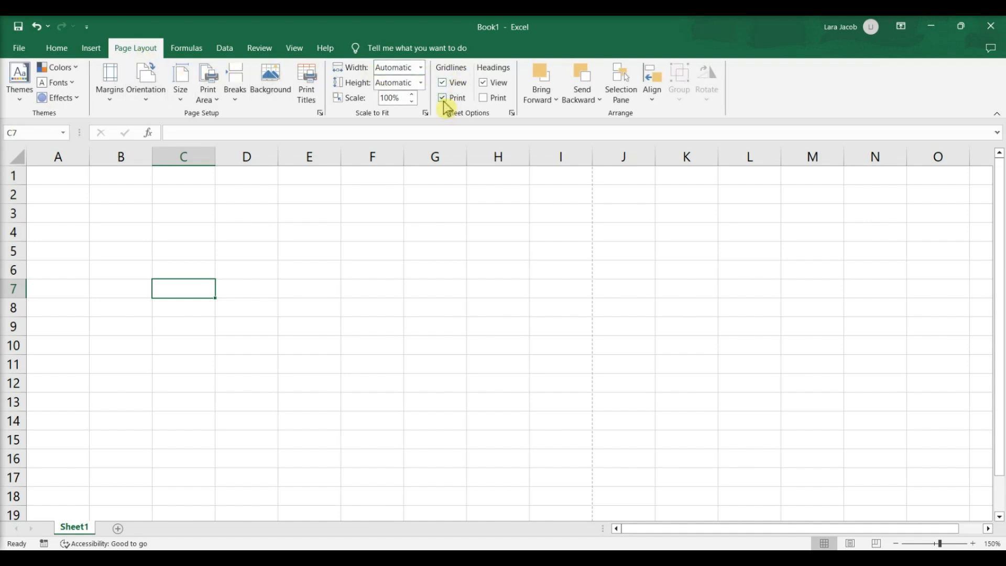
left_click(442, 98)
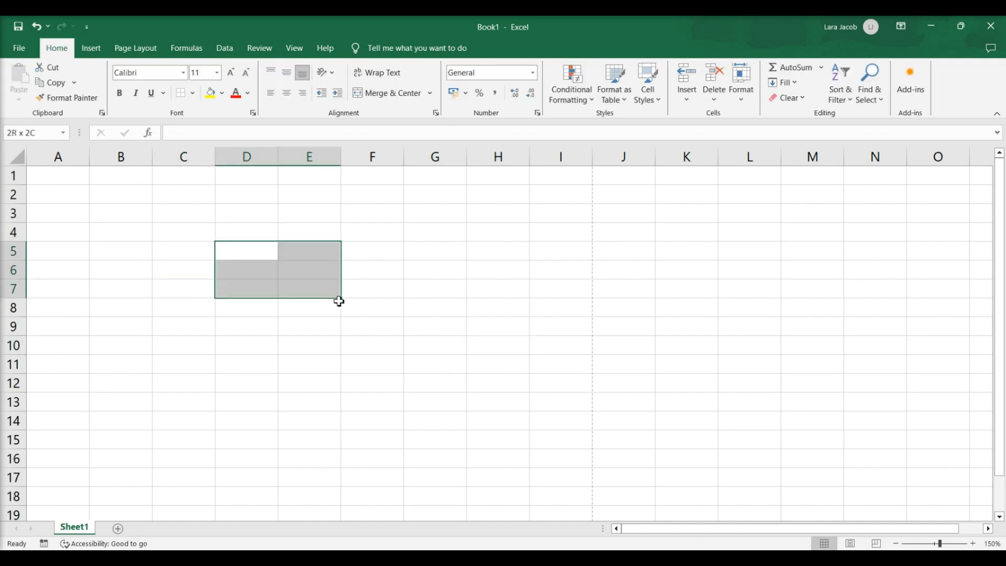
- Apply All Borders to the selected block C3:E9
left_click(372, 307)
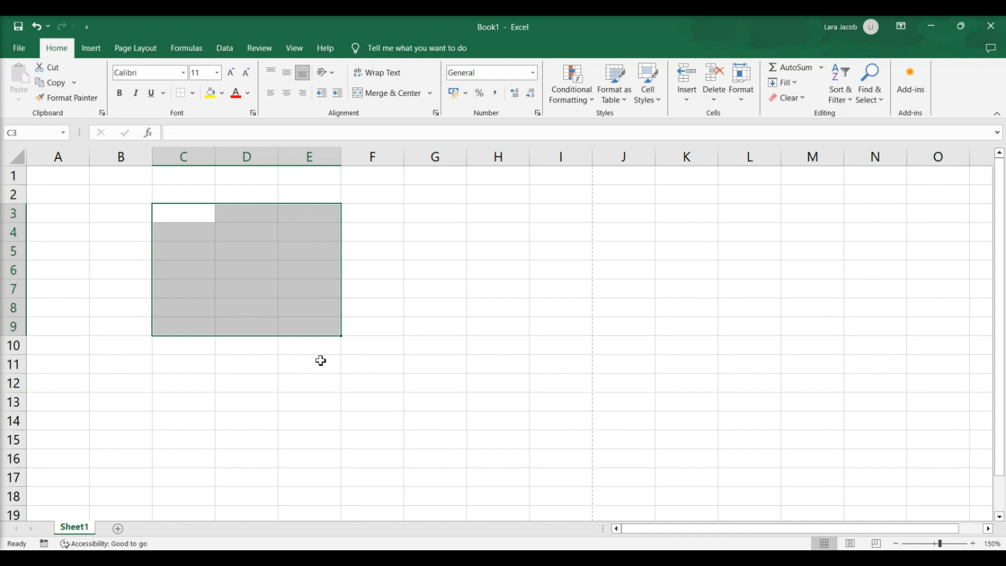
mouse_move(193, 99)
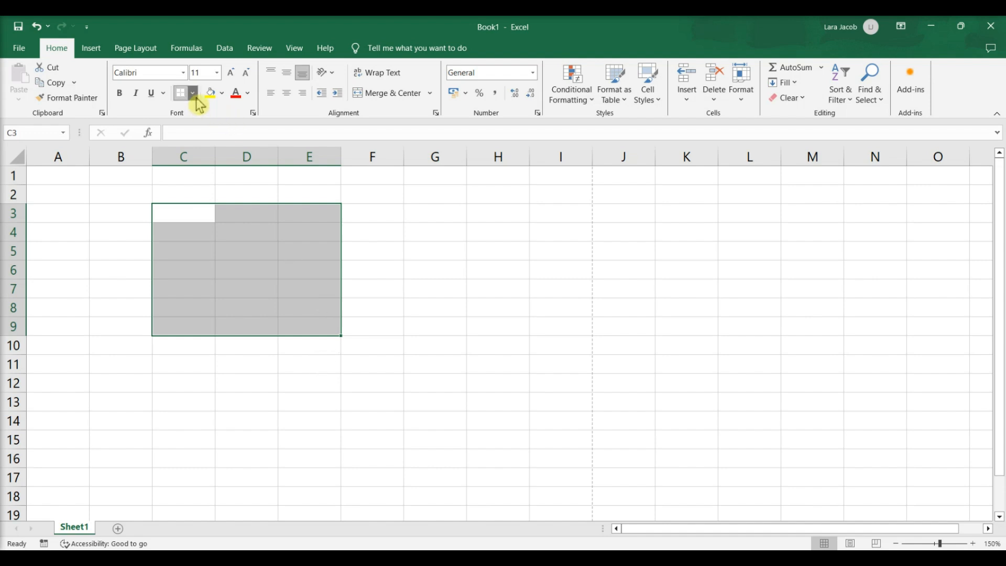
left_click(192, 93)
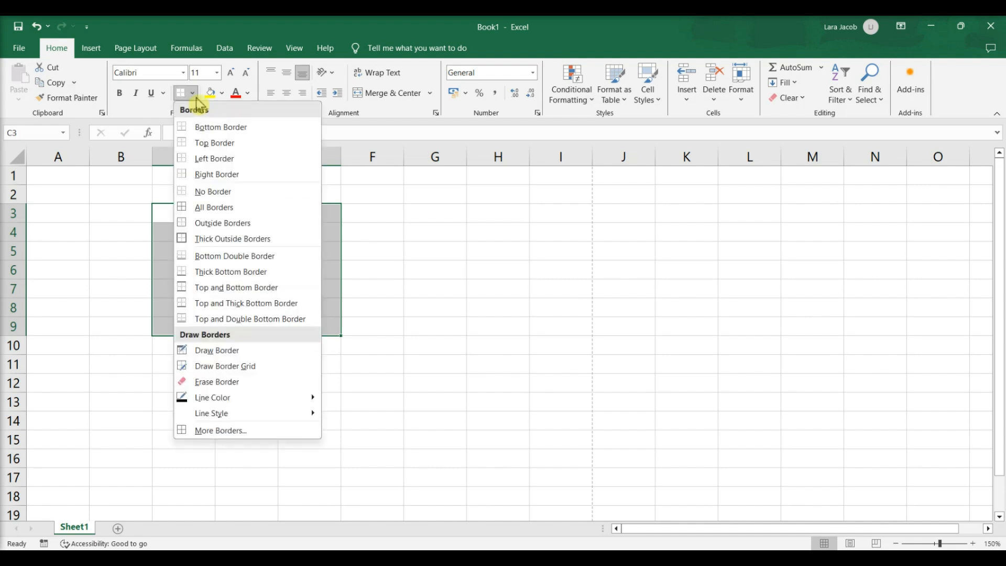
mouse_move(220, 127)
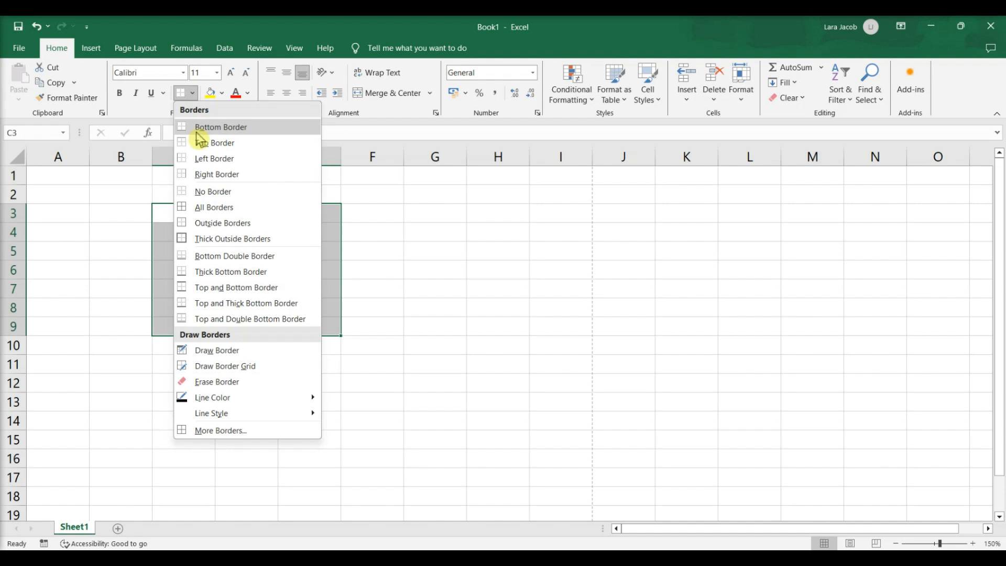
mouse_move(203, 211)
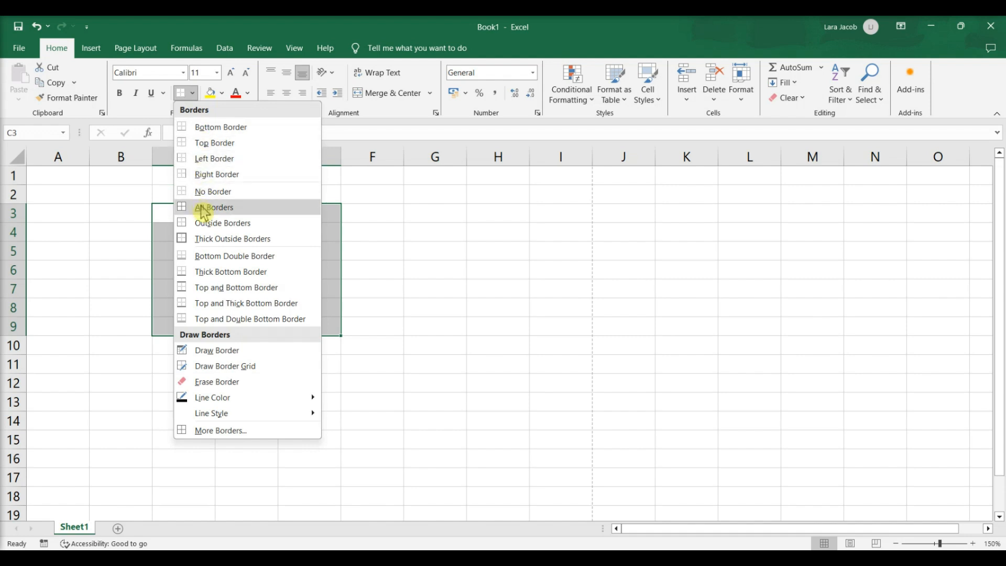
left_click(215, 206)
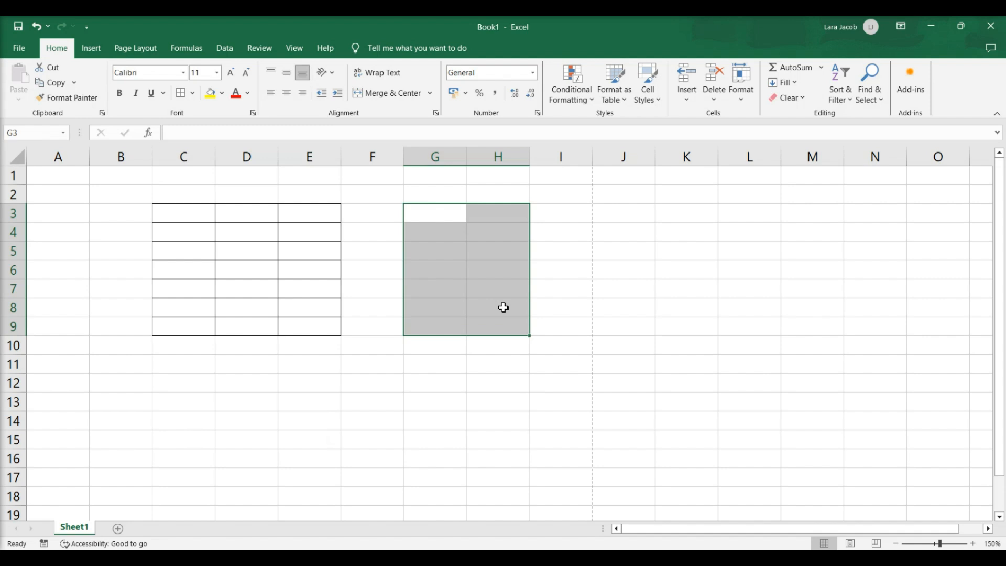
- Apply Outside Borders to G3:H9 and reselect the block
left_click(191, 94)
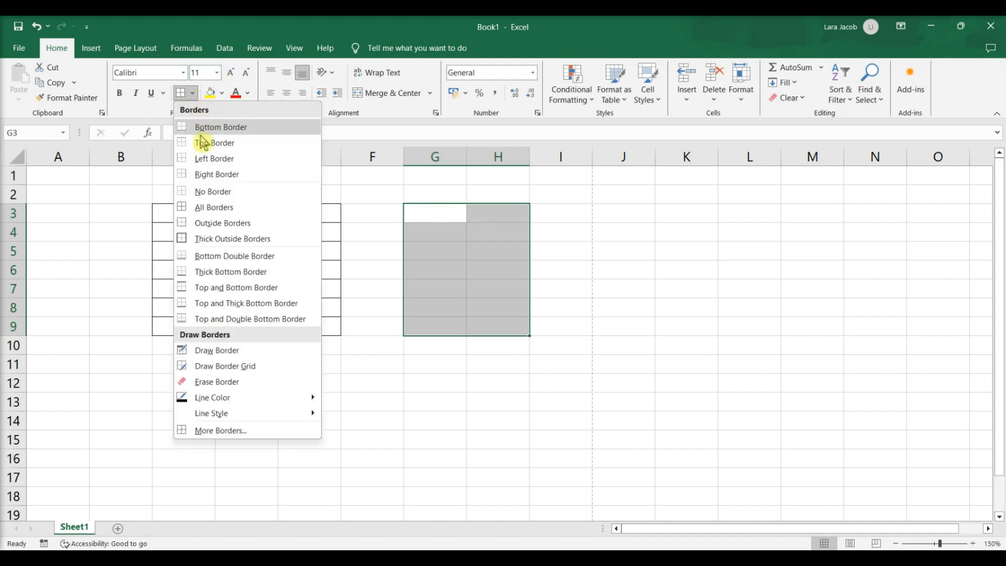
left_click(213, 207)
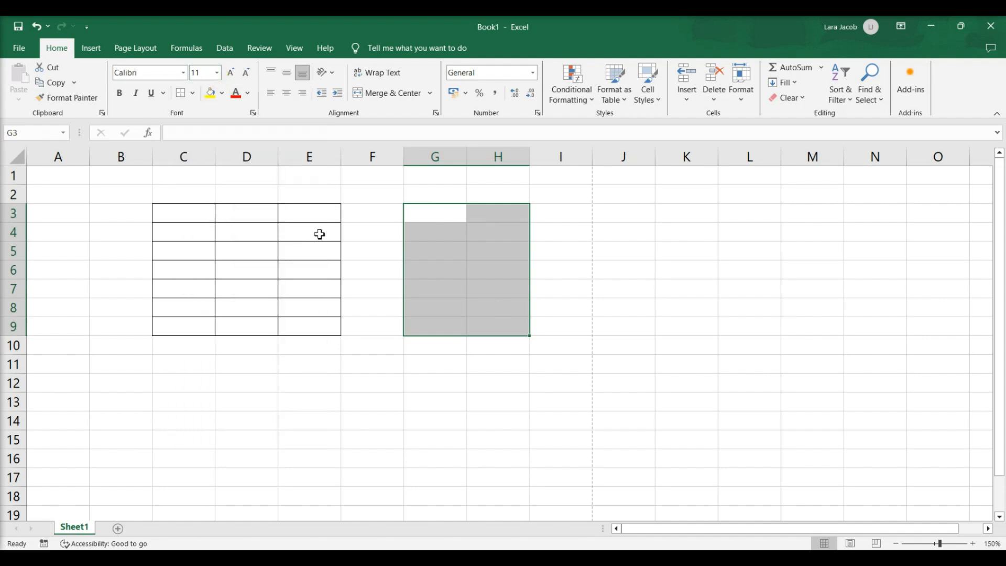
left_click(496, 250)
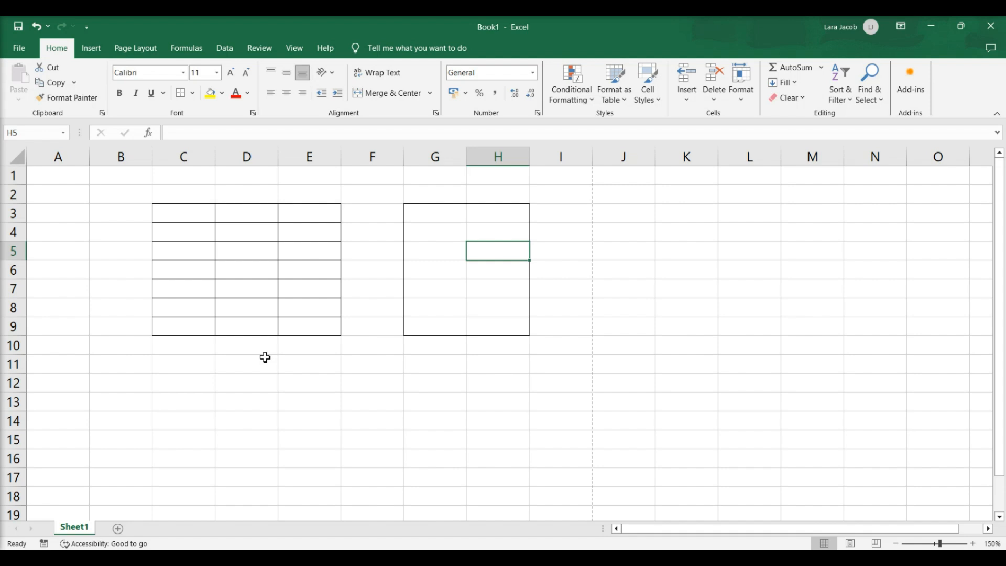
mouse_move(267, 338)
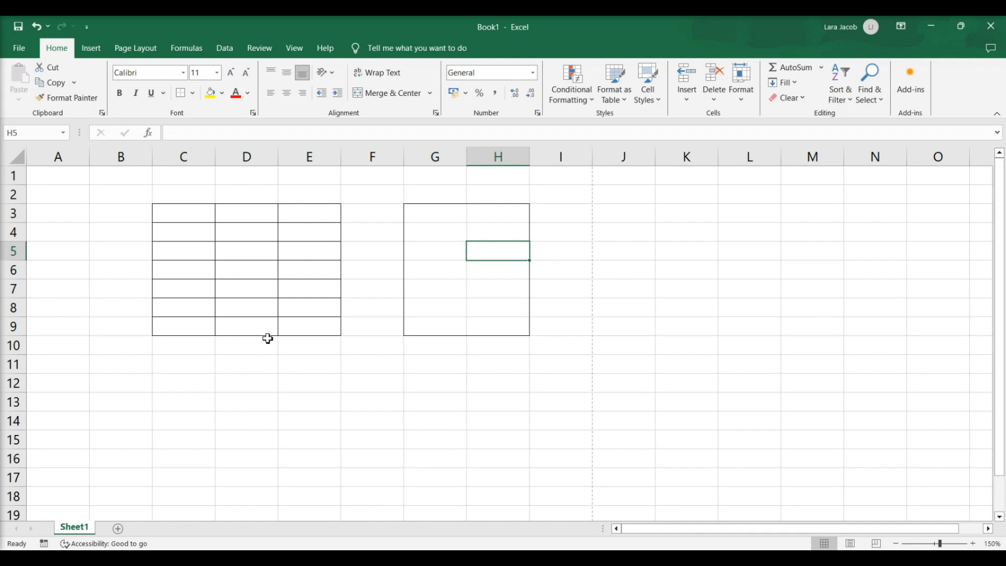
mouse_move(336, 201)
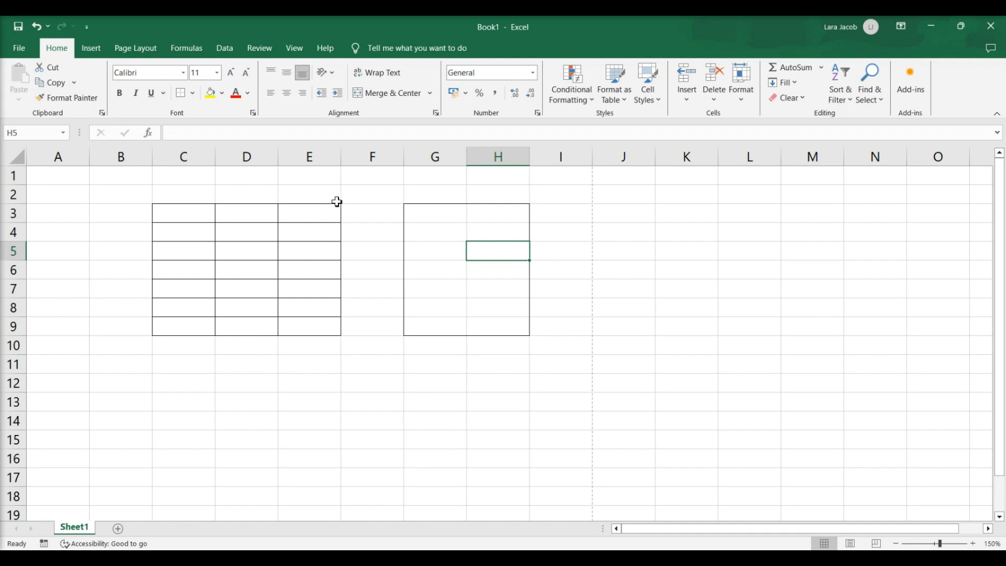
left_click(434, 213)
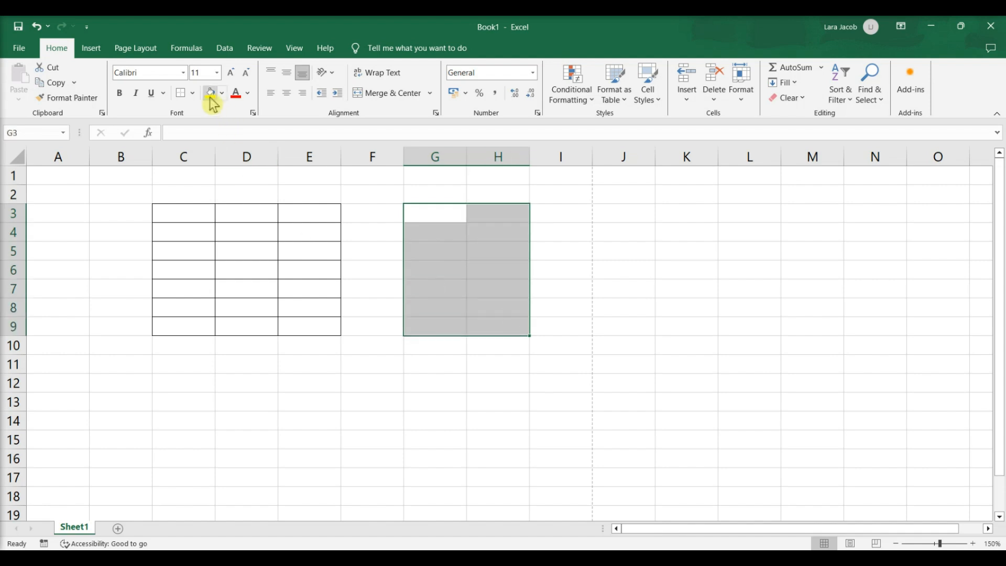
- Via More Borders, recolour the G3:H9 outline yellow and apply it
left_click(193, 94)
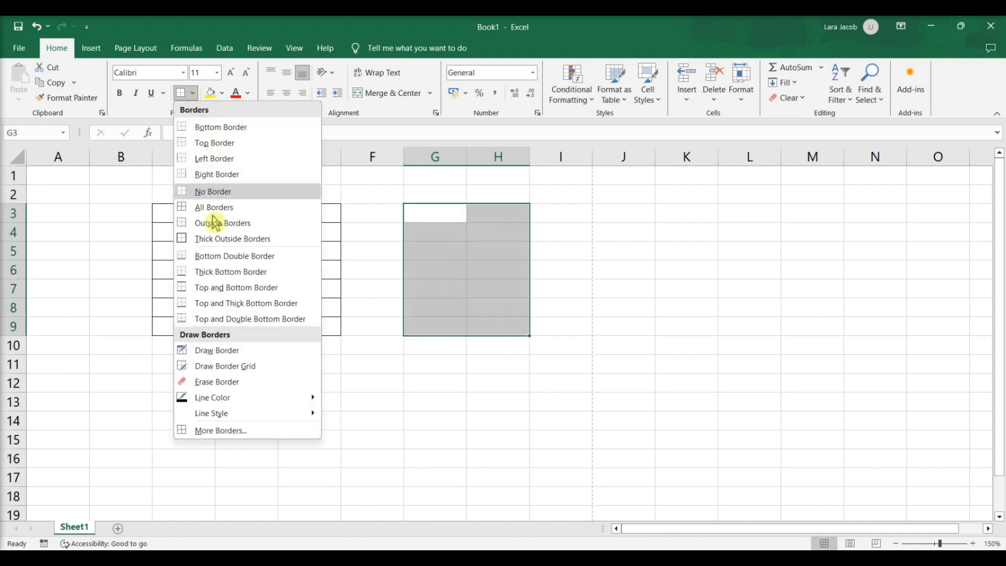
mouse_move(215, 434)
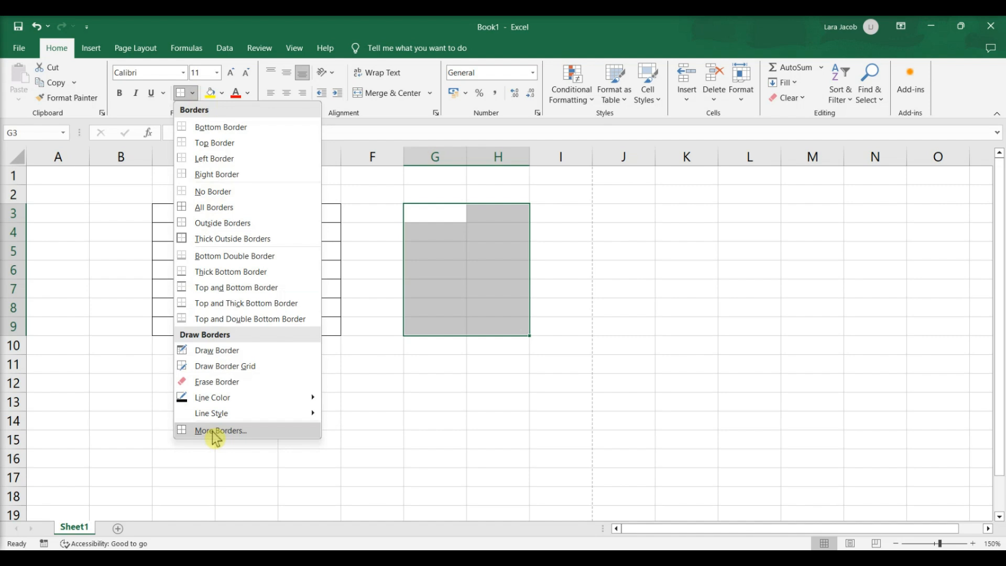
left_click(221, 430)
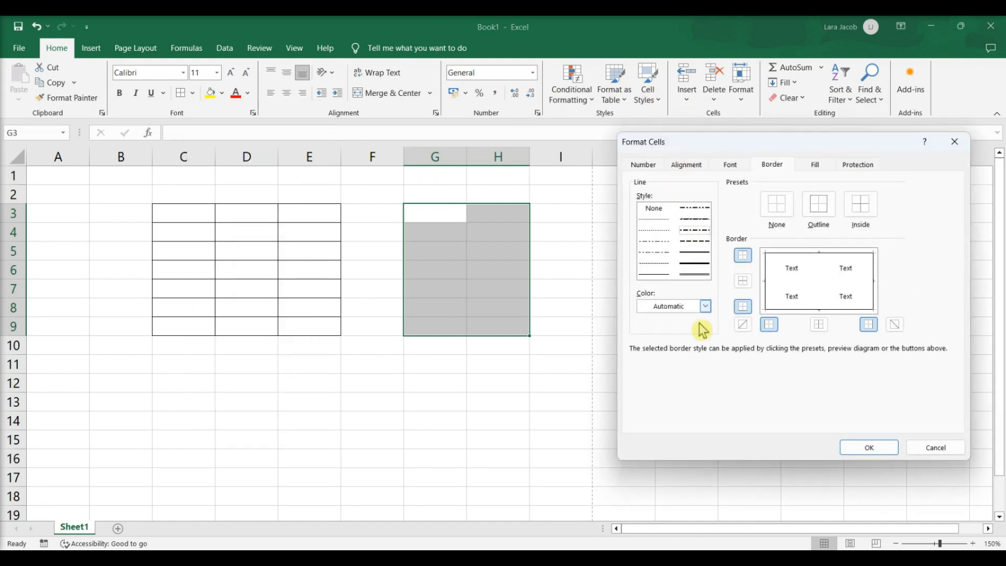
left_click(704, 305)
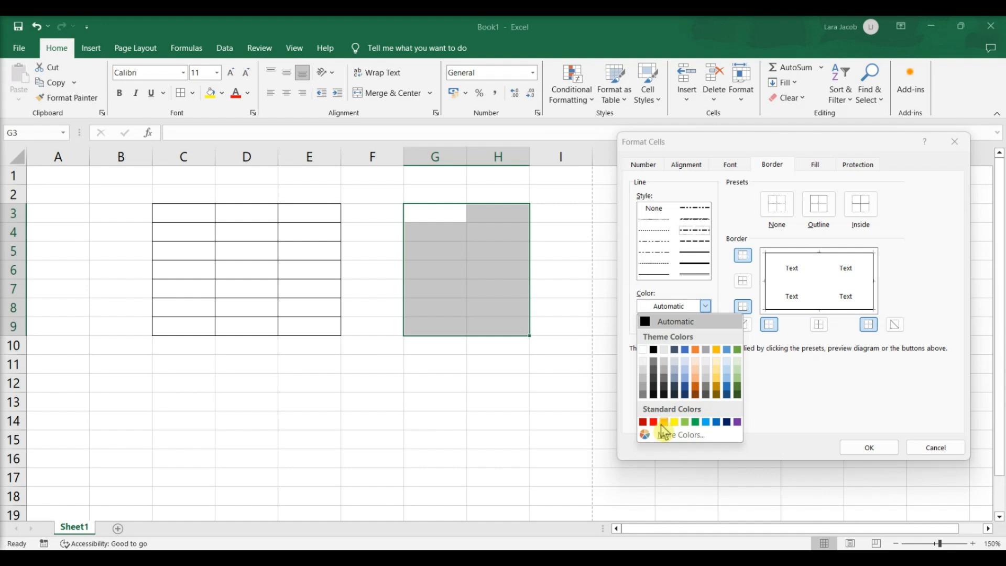
left_click(673, 422)
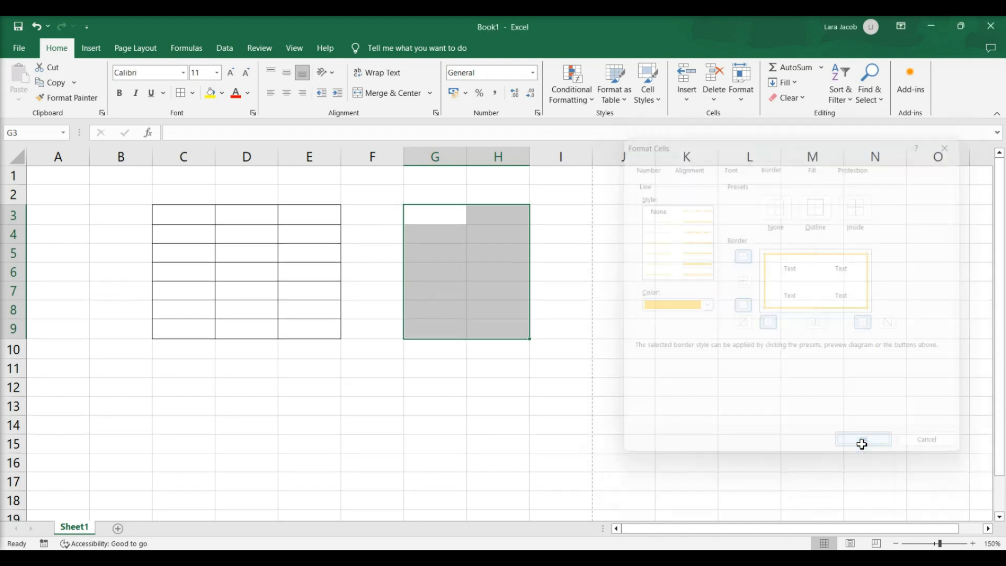
left_click(862, 440)
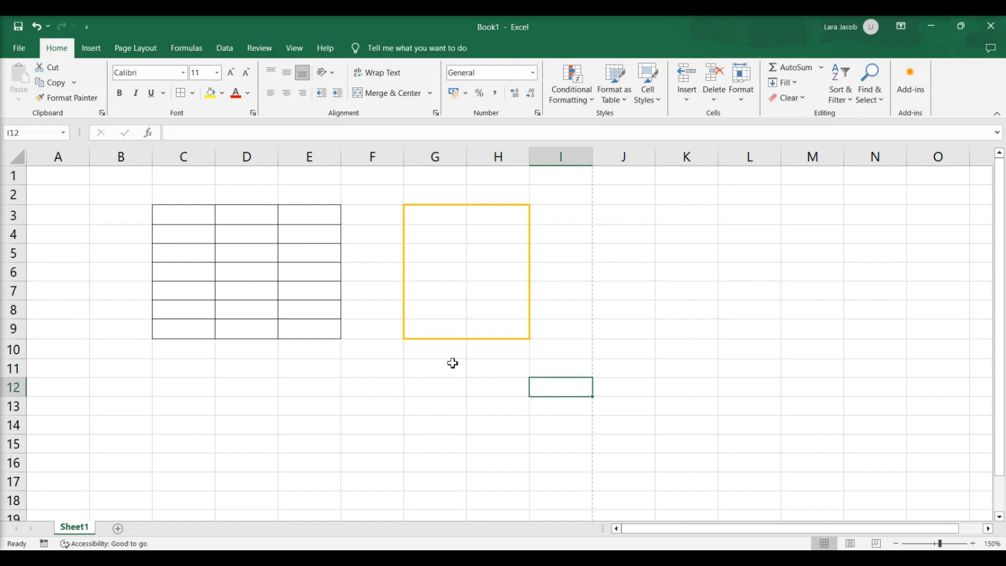
mouse_move(198, 230)
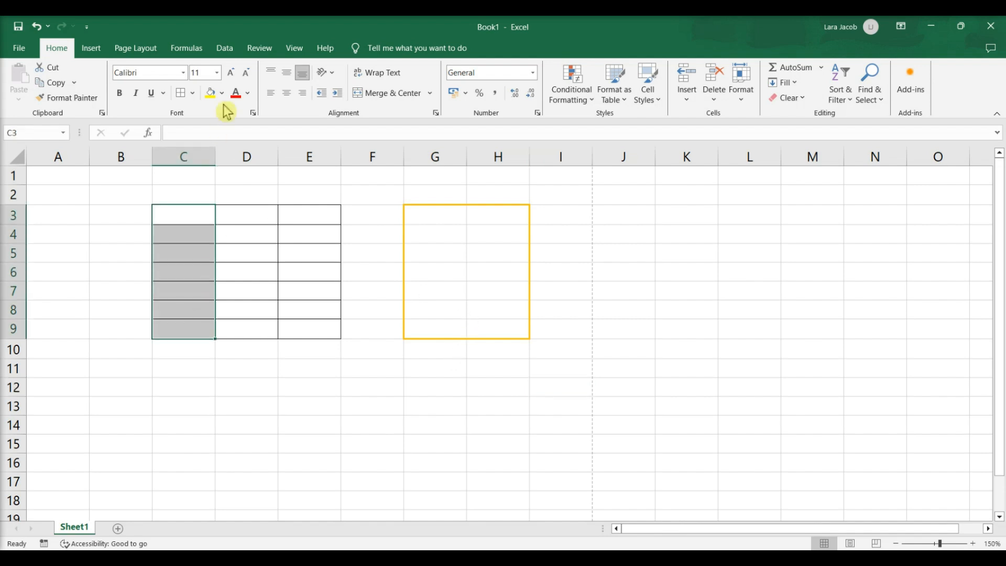
- Via More Borders, apply a green dashed outline to C3:C9
left_click(182, 93)
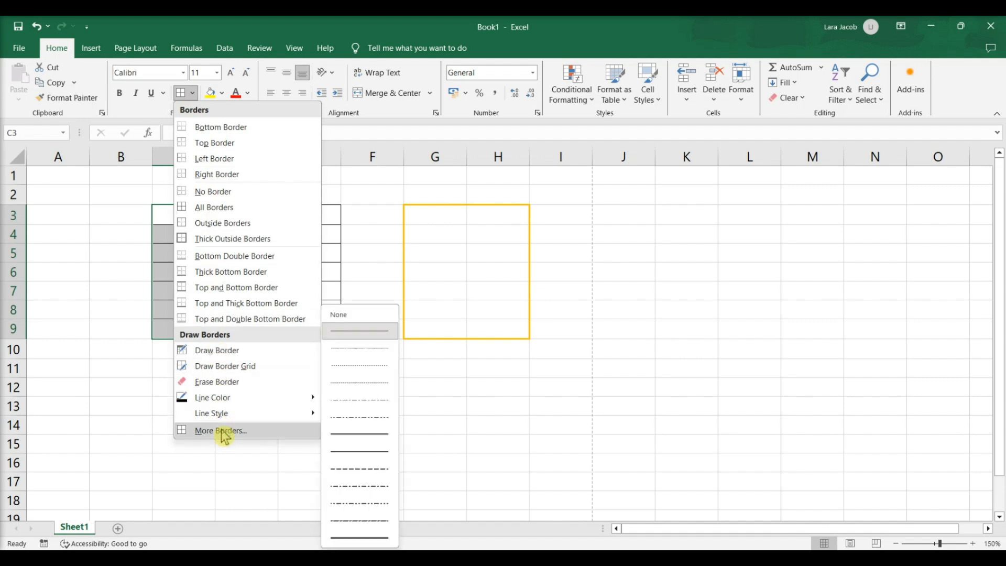
left_click(221, 429)
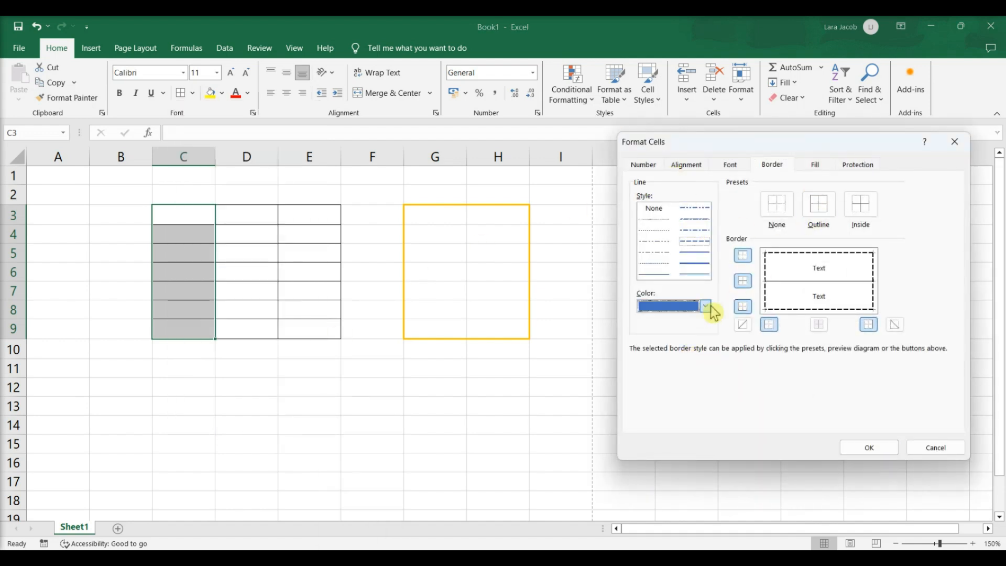
left_click(705, 306)
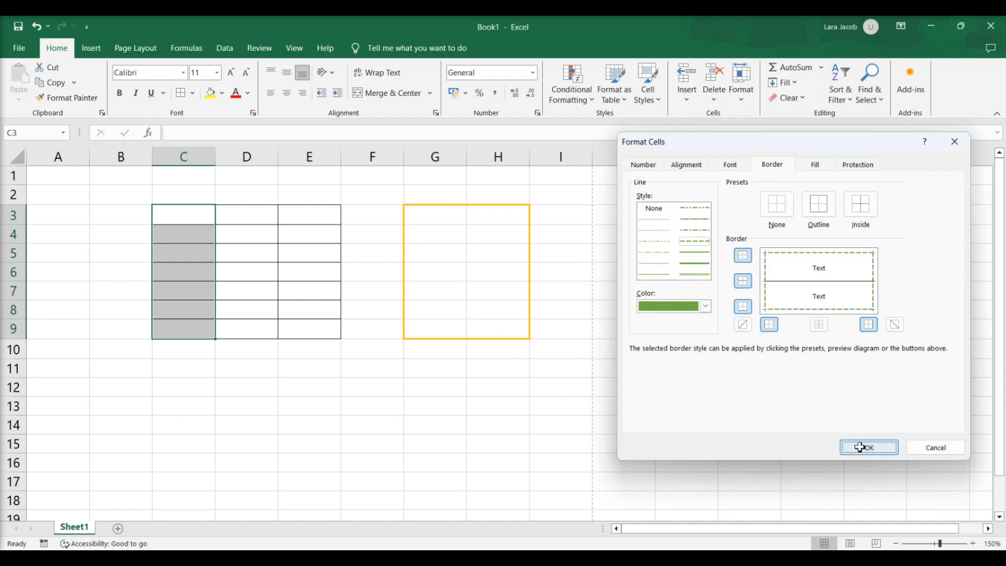
left_click(868, 447)
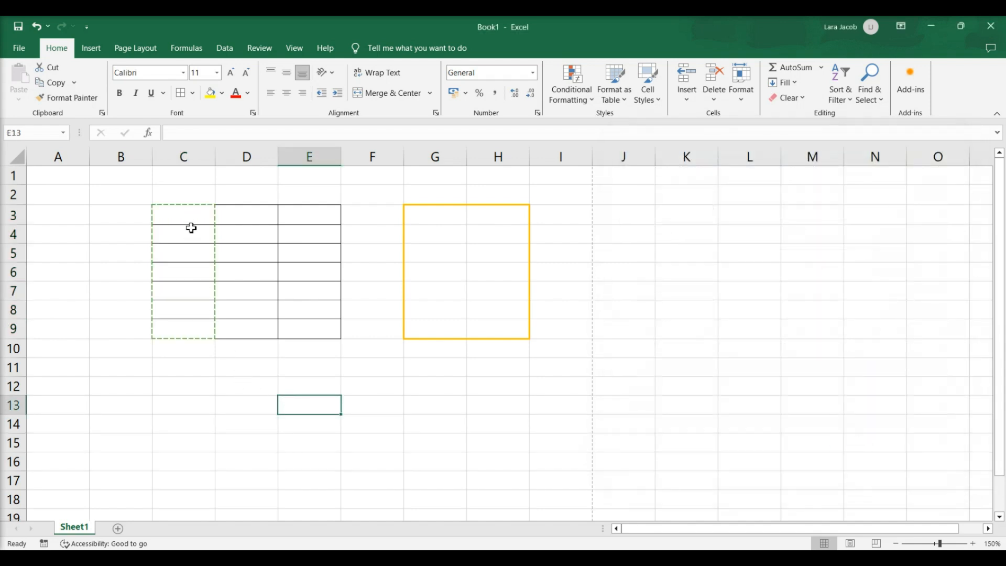
mouse_move(191, 308)
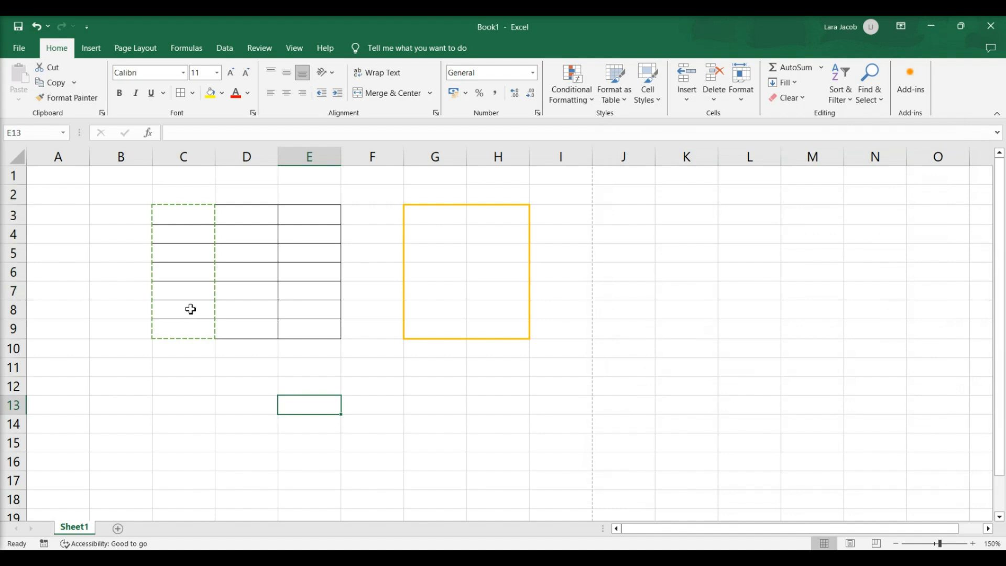
mouse_move(13, 154)
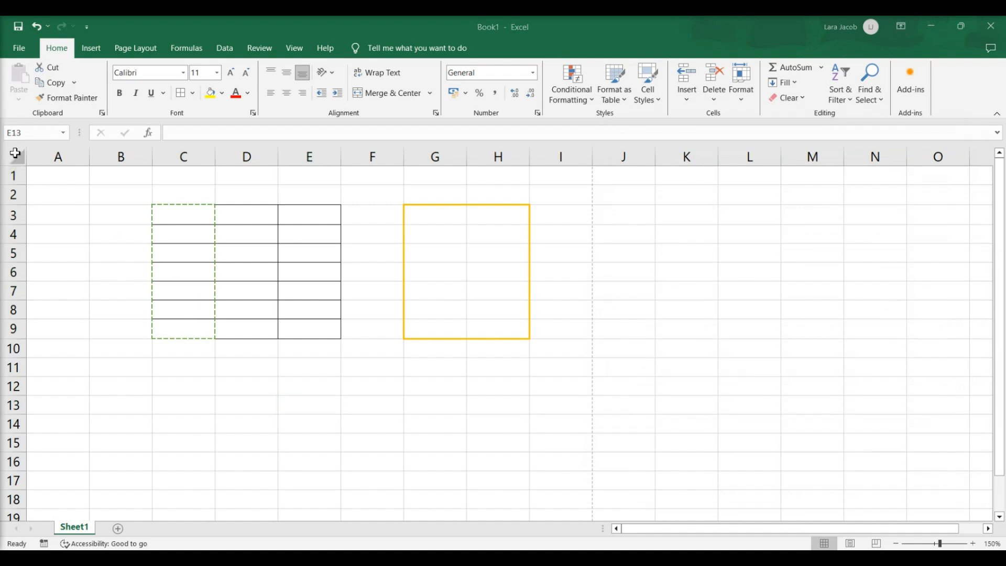
- Select the whole sheet and apply No Border to clear every border
left_click(192, 92)
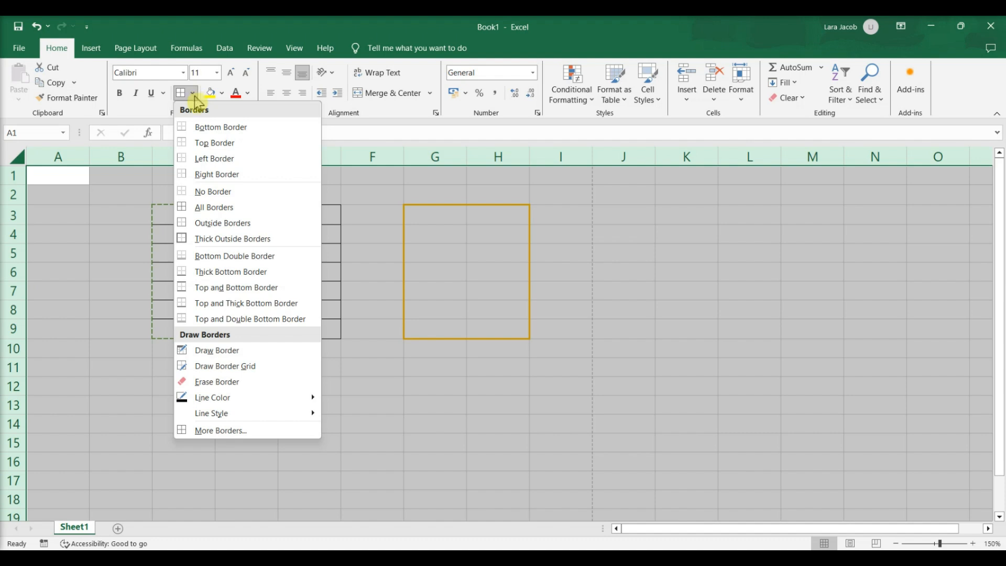
mouse_move(212, 191)
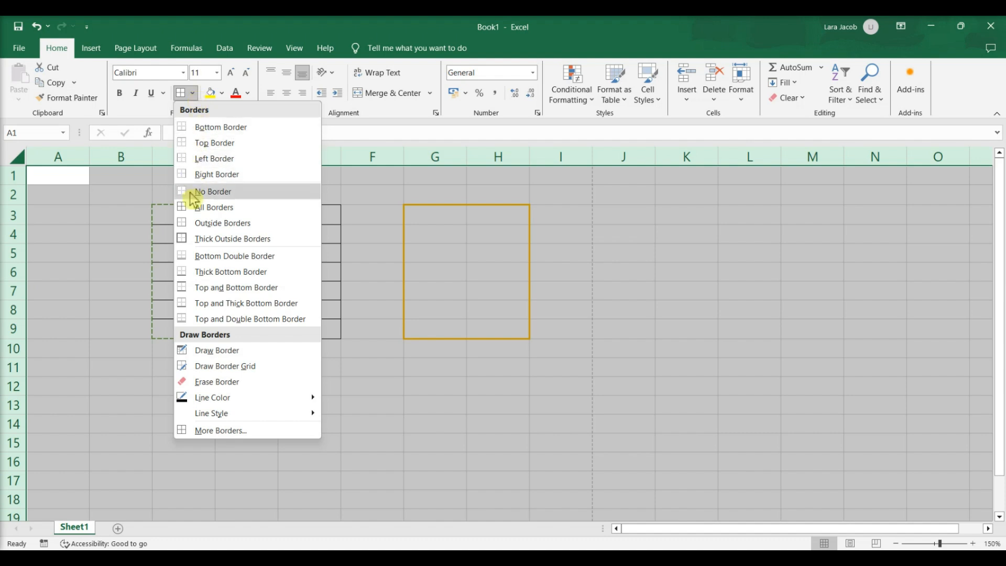
left_click(212, 191)
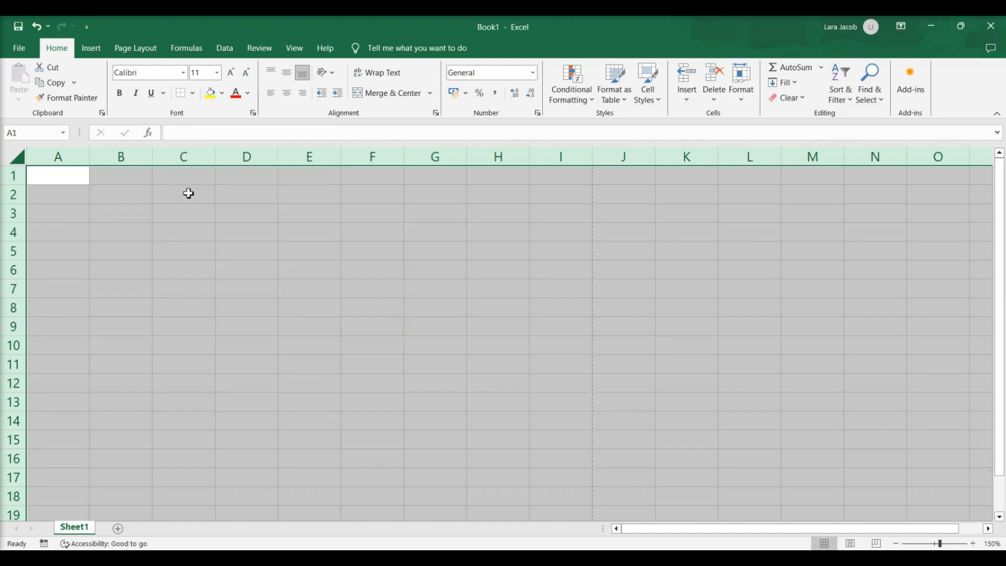